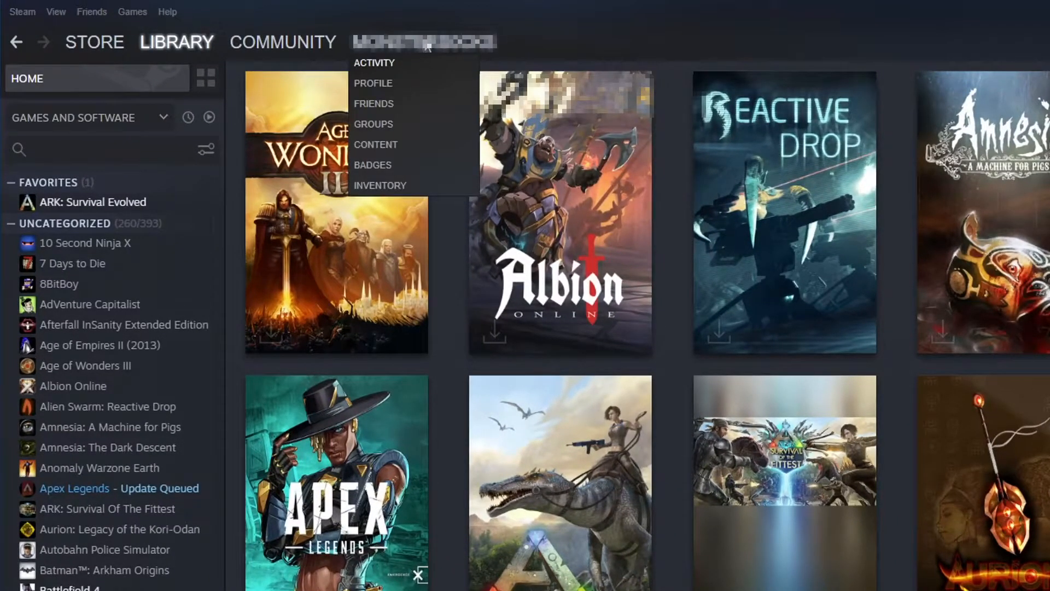
{"action": "mouse_move", "coordinate": [414, 61]}
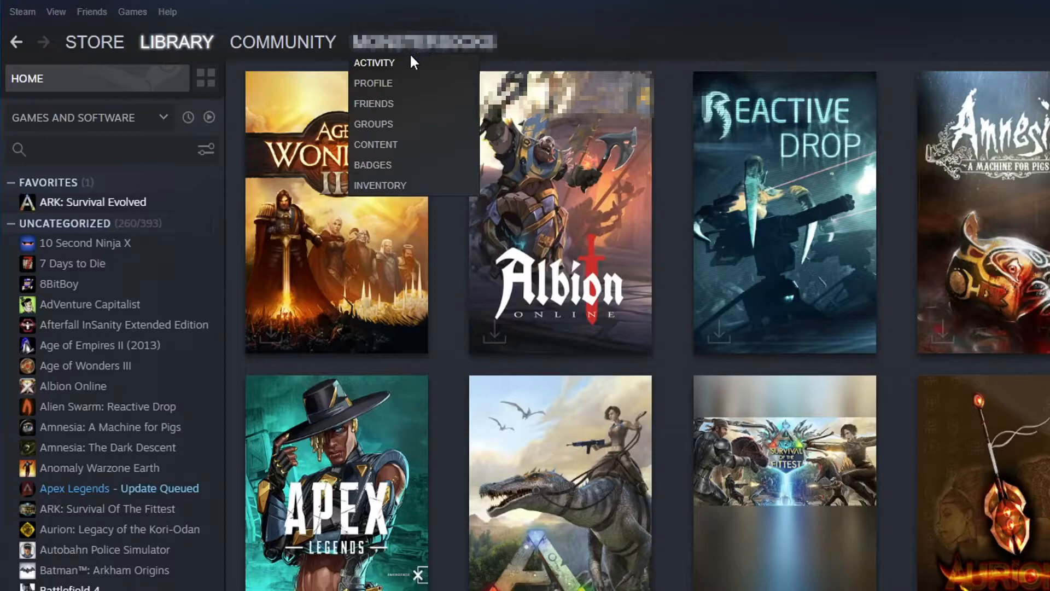
- Go to the account's own Steam profile page
{"action": "left_click", "coordinate": [371, 83]}
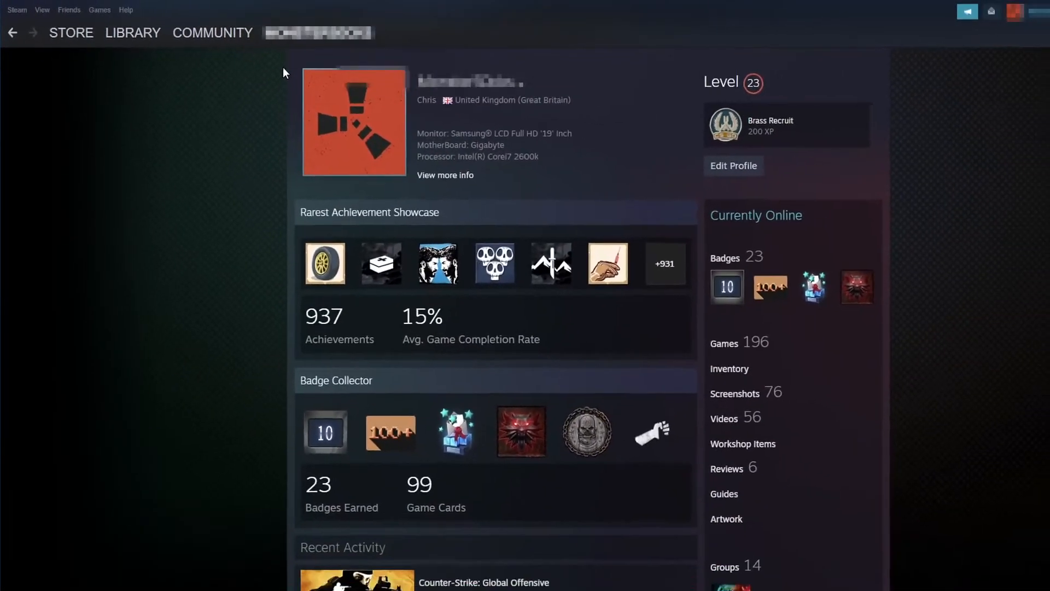
- Go to the profile's Workshop Items page from the sidebar
{"action": "left_click", "coordinate": [1025, 11]}
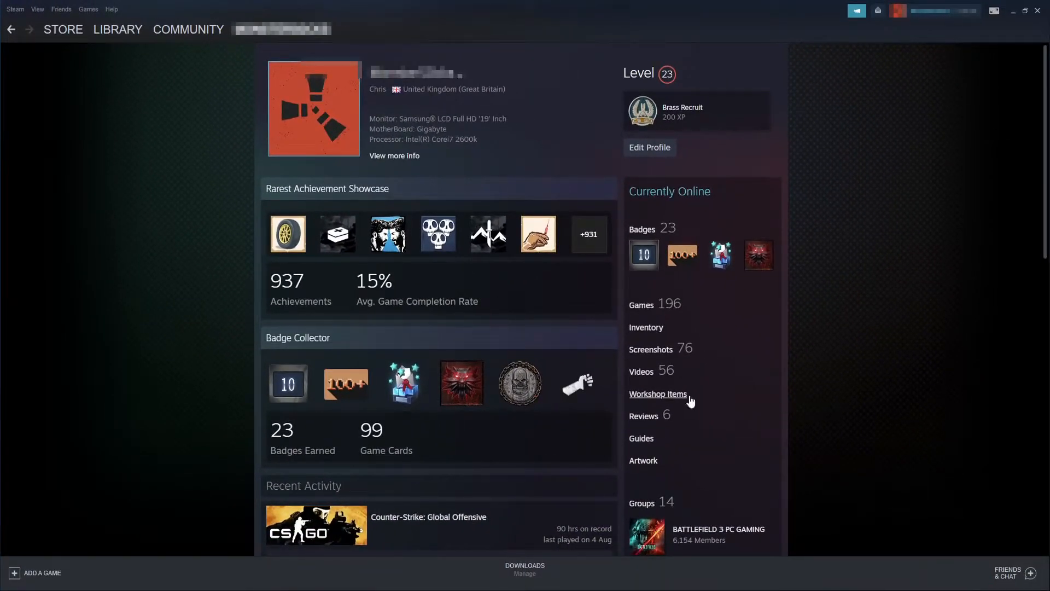
{"action": "mouse_move", "coordinate": [679, 402]}
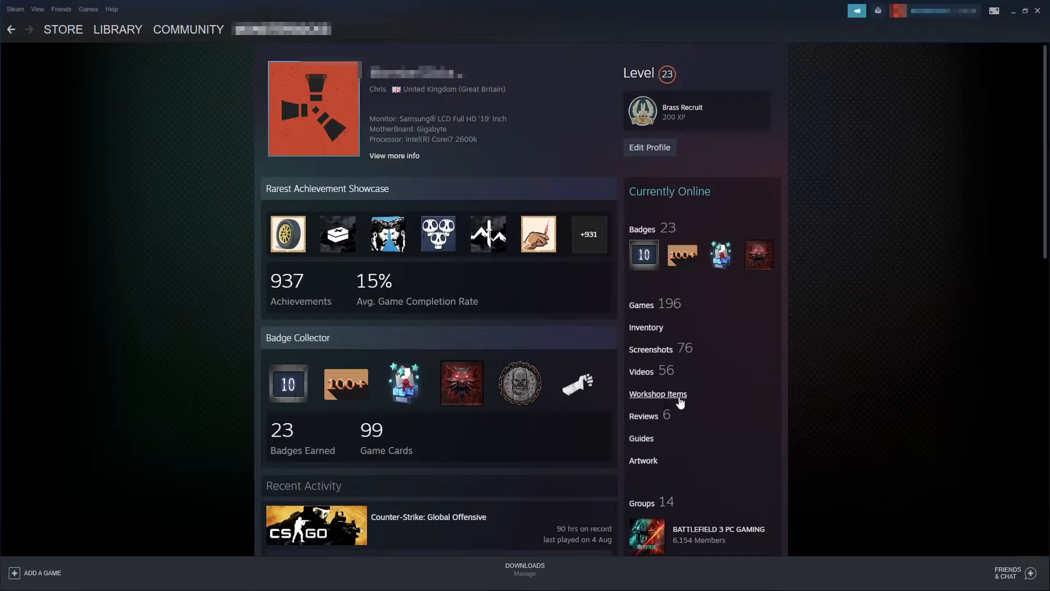
{"action": "left_click", "coordinate": [657, 394]}
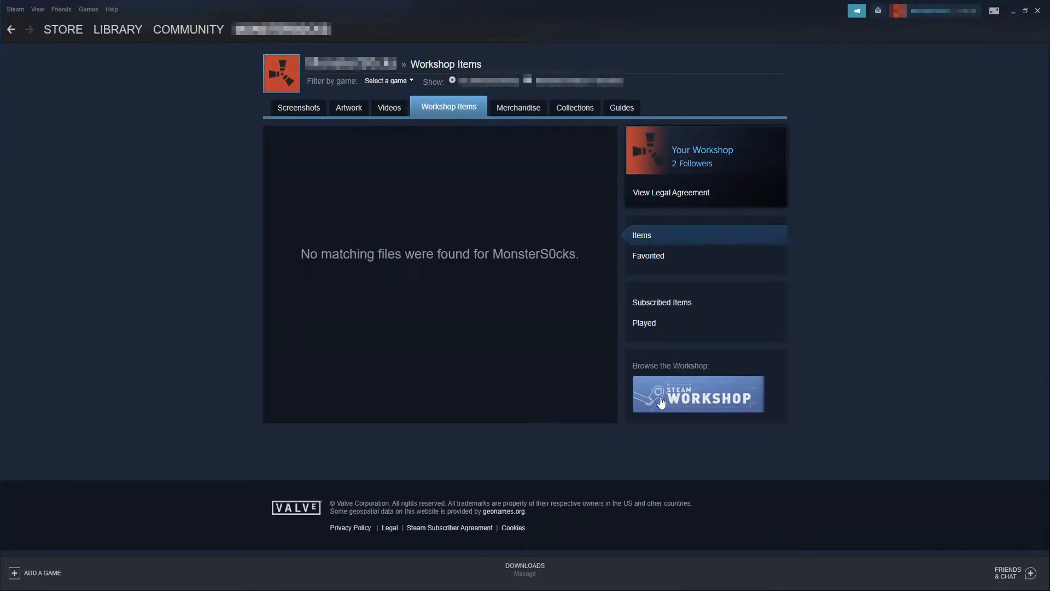
{"action": "mouse_move", "coordinate": [685, 307]}
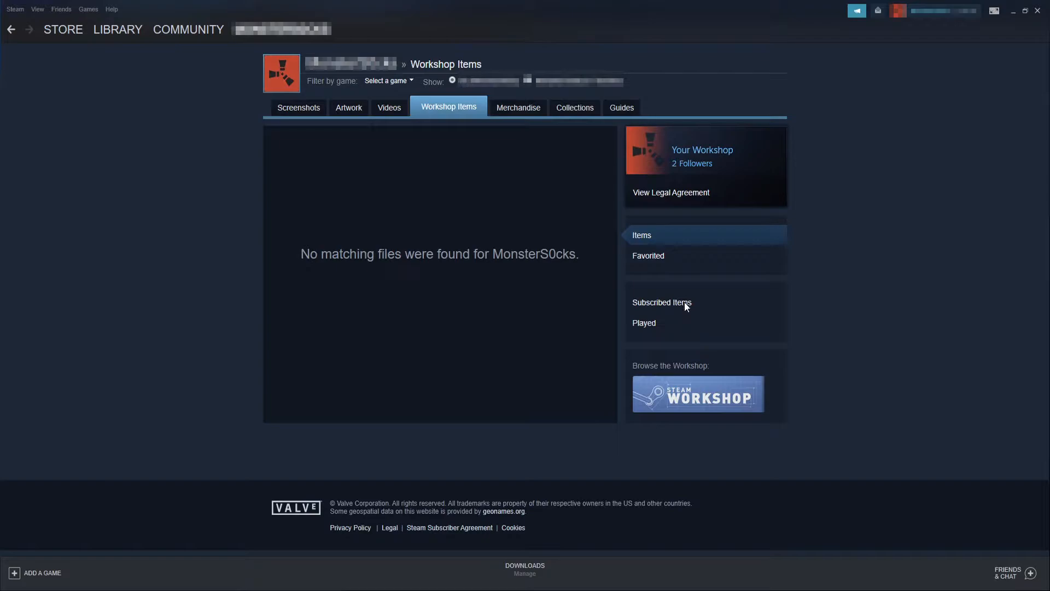
- Show the Subscribed Items list with its 56 ARK: Survival Evolved mods
{"action": "left_click", "coordinate": [660, 302]}
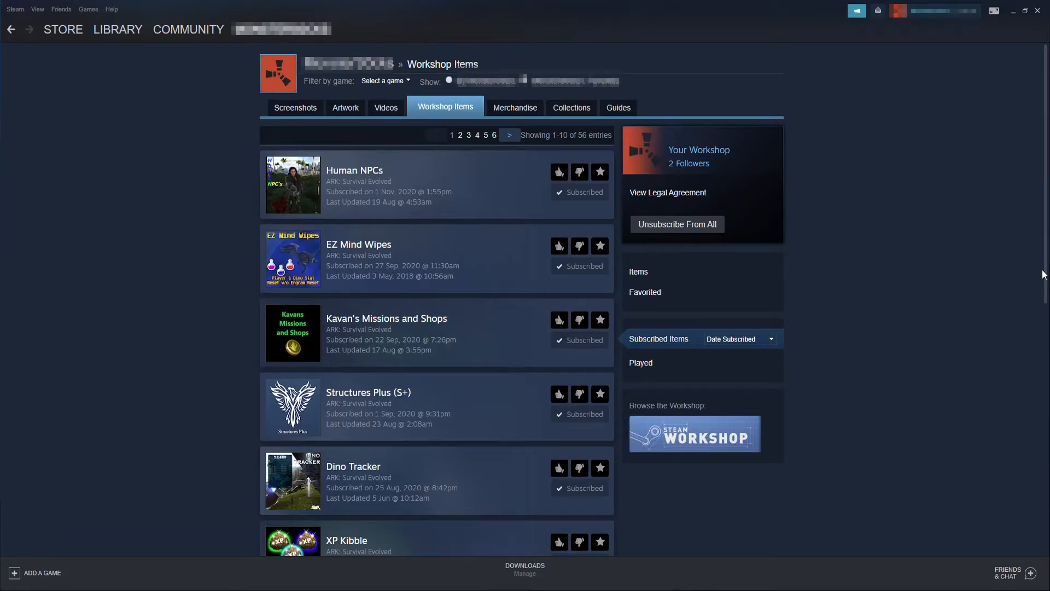
{"action": "mouse_move", "coordinate": [678, 227]}
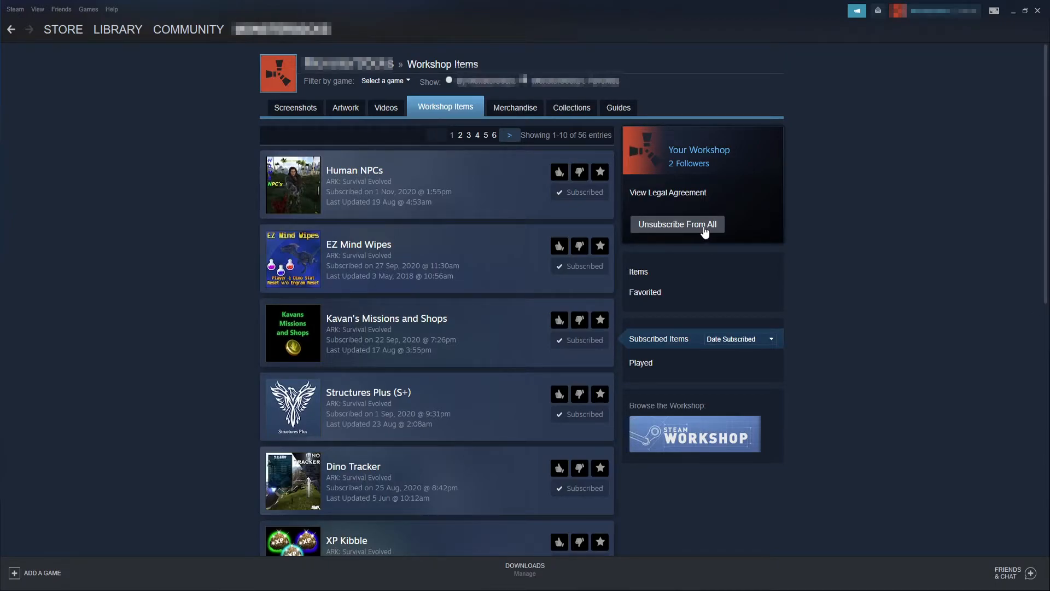
- Unsubscribe from all Workshop items and confirm, leaving no matching files
{"action": "left_click", "coordinate": [676, 223]}
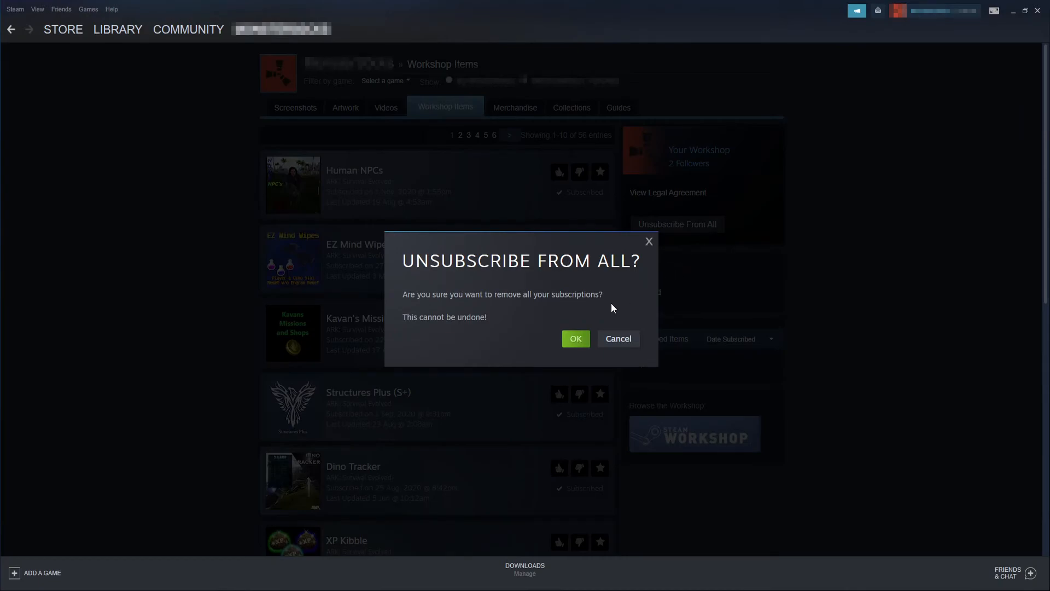
{"action": "left_click", "coordinate": [574, 338]}
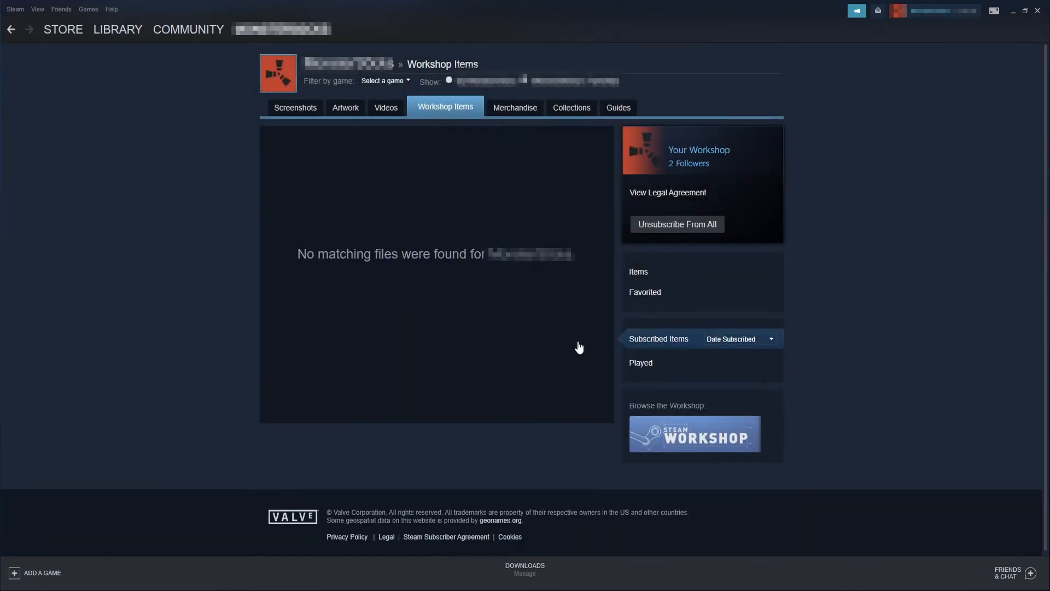